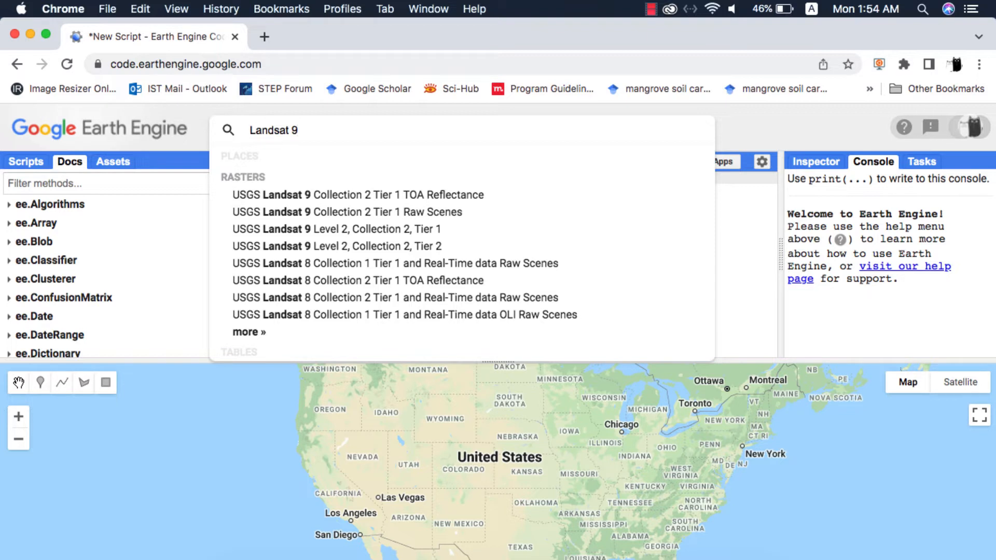
mouse_move(424, 119)
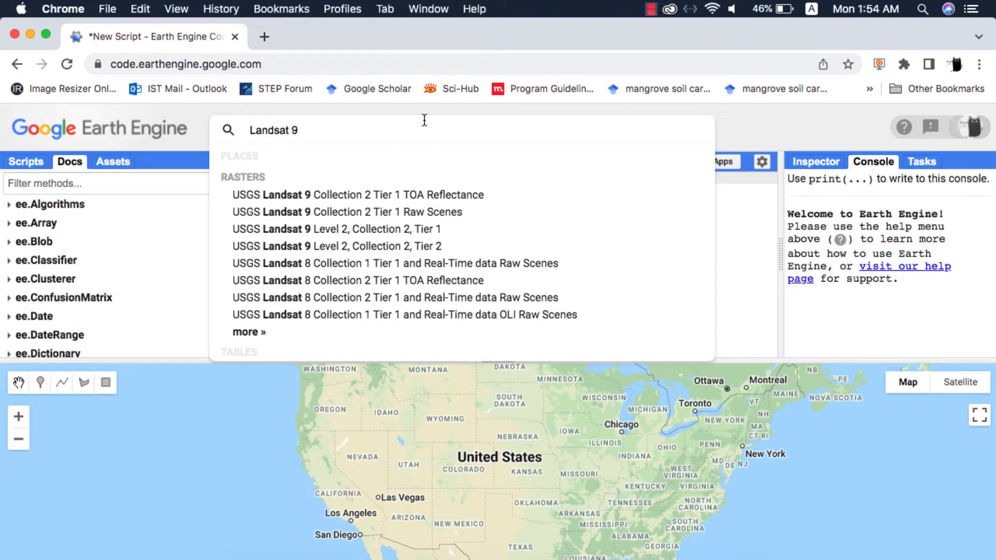
mouse_move(412, 246)
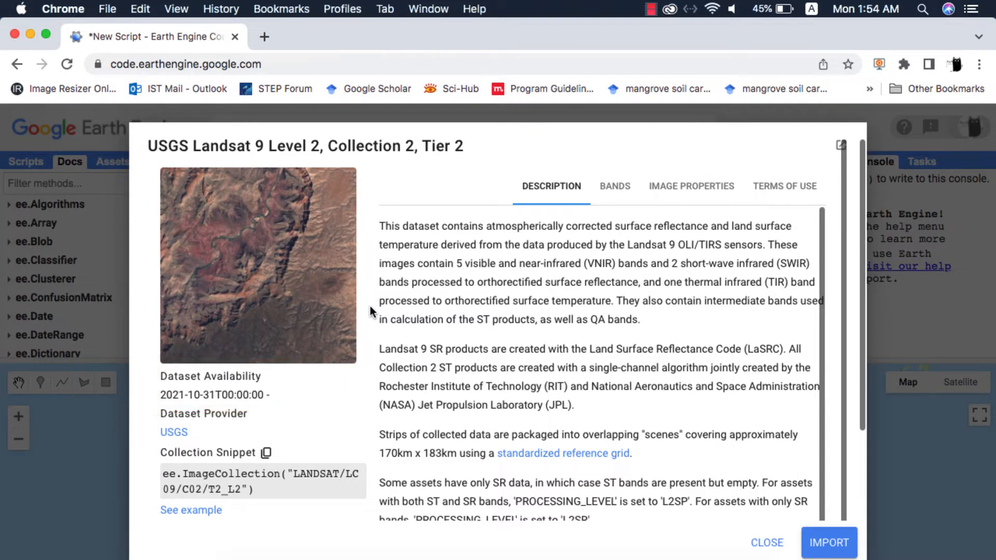
mouse_move(576, 151)
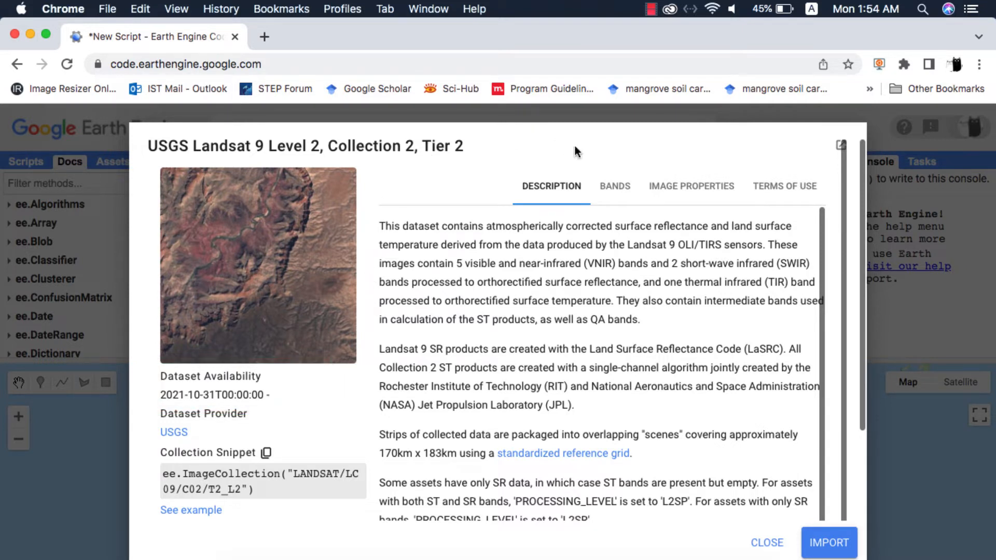
Step: Review the Landsat 9 Level 2 dataset's bands and image properties, then import the collection
left_click(614, 186)
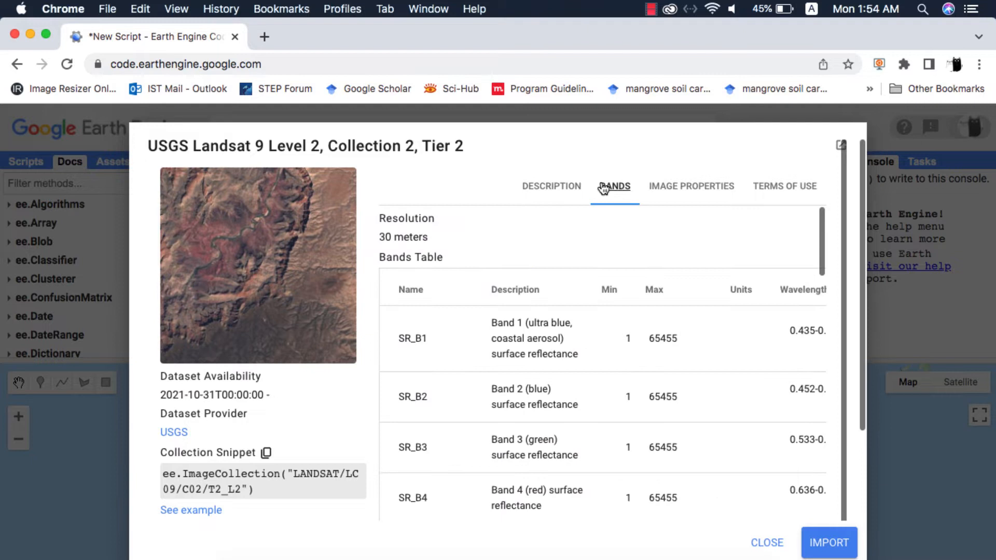
mouse_move(656, 240)
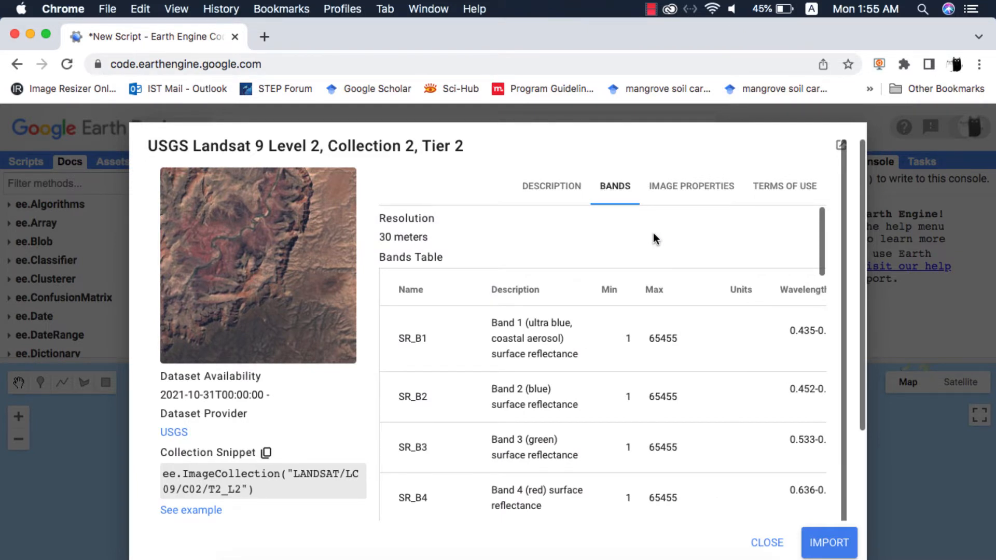
scroll("down", 3)
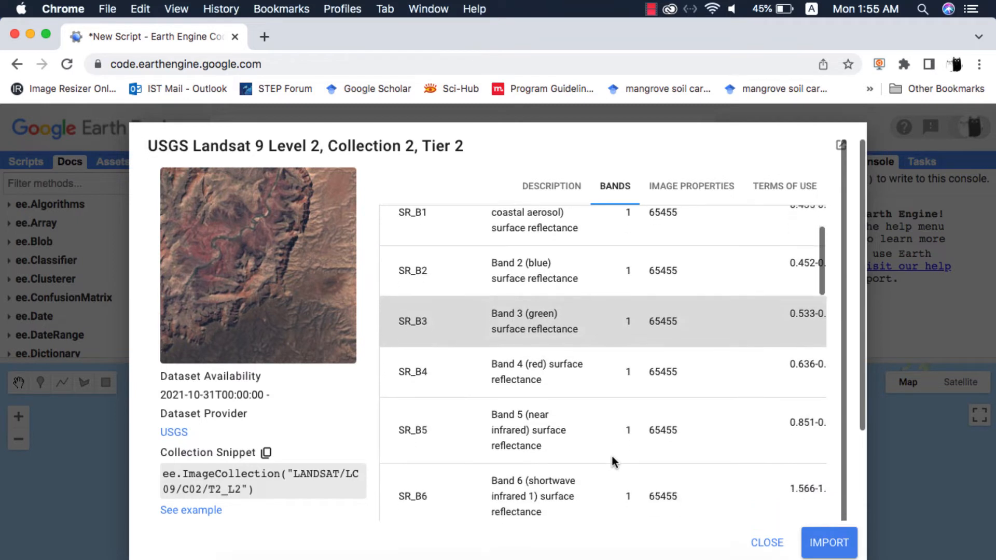
scroll("down", 3)
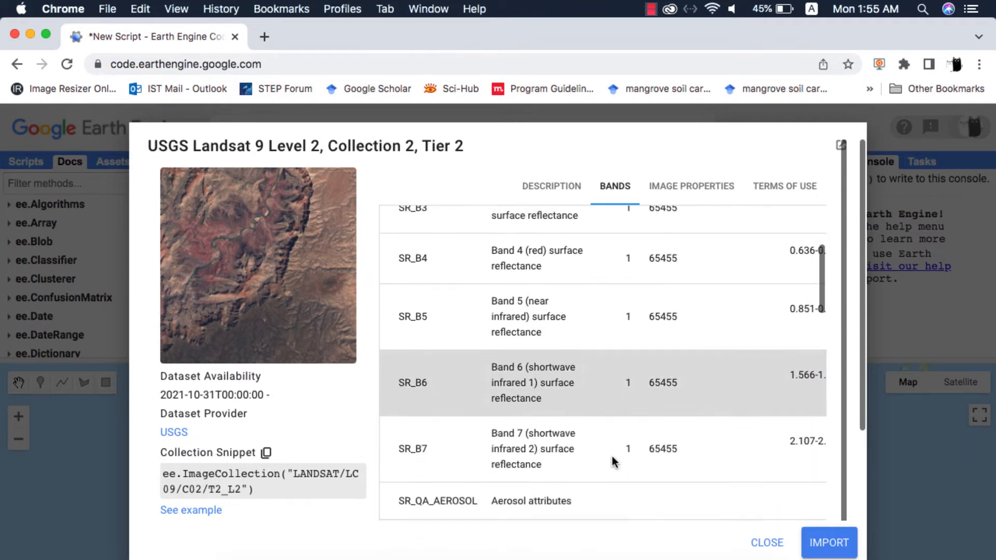
scroll("down", 3)
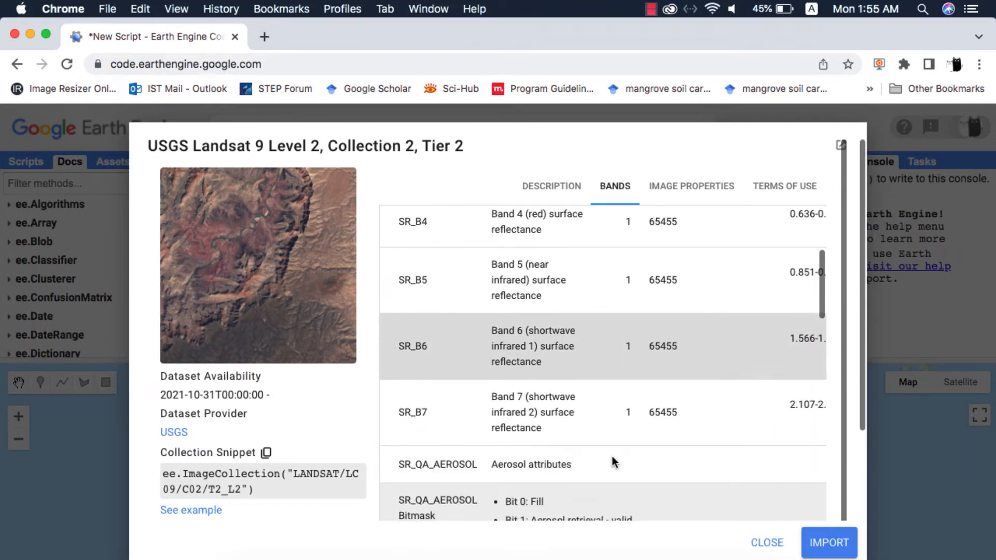
scroll("down", 3)
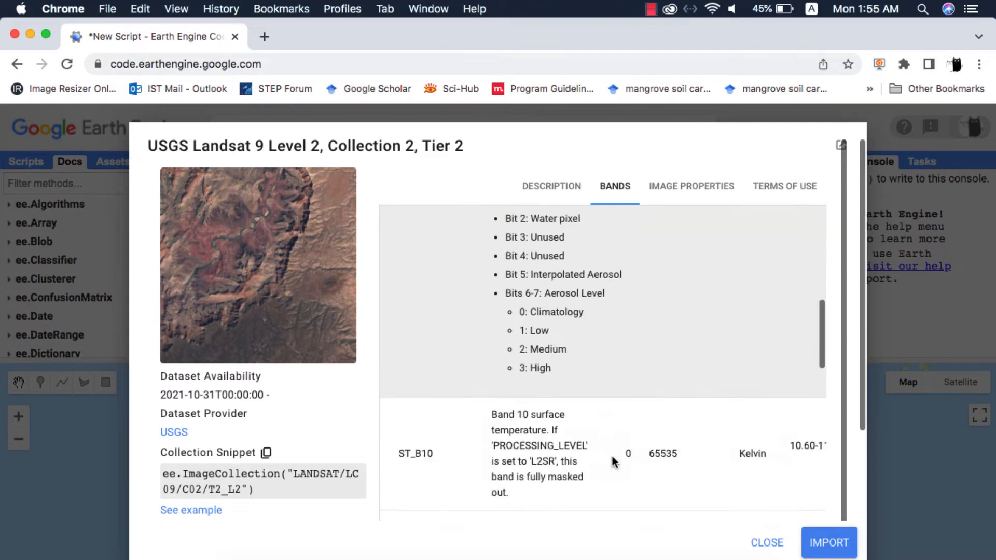
scroll("down", 3)
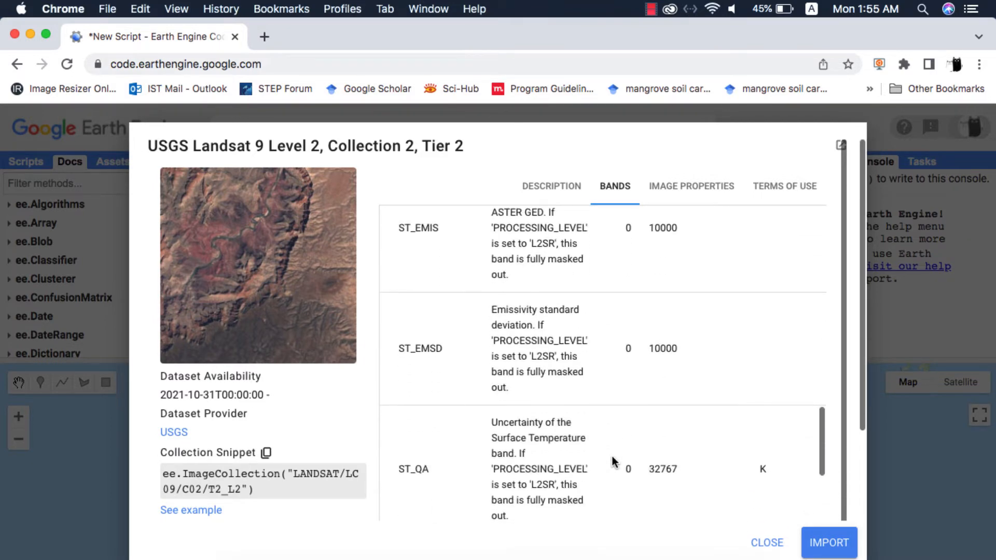
scroll("down", 3)
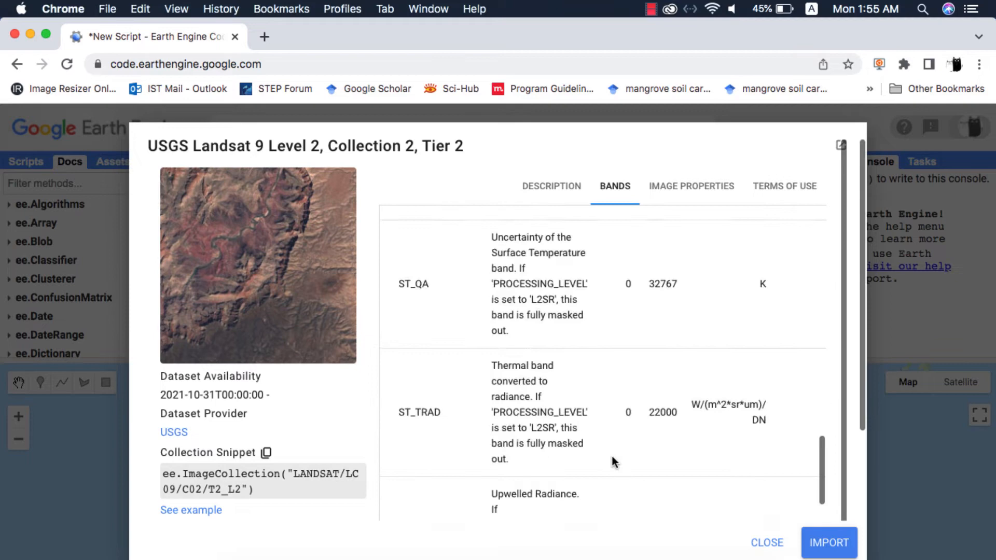
scroll("up", 3)
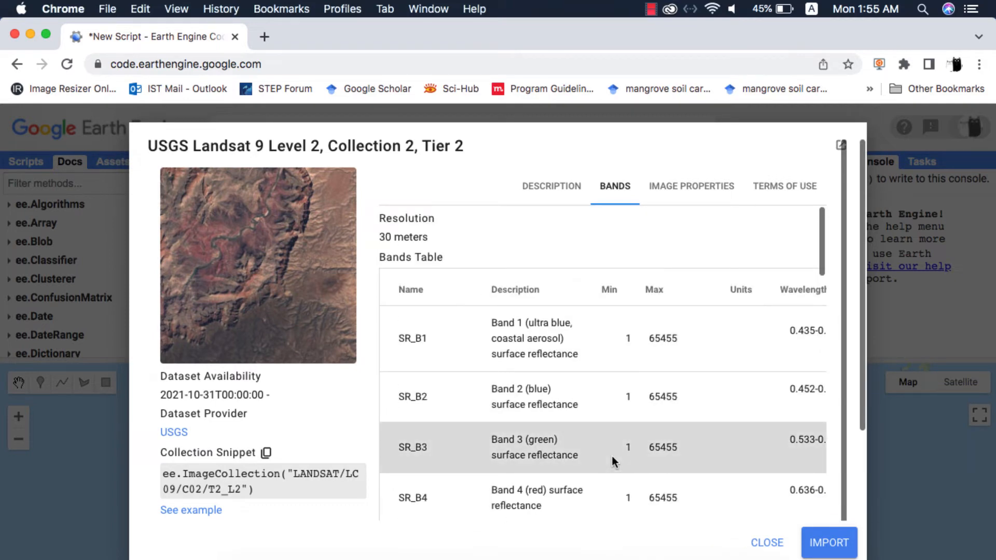
mouse_move(691, 186)
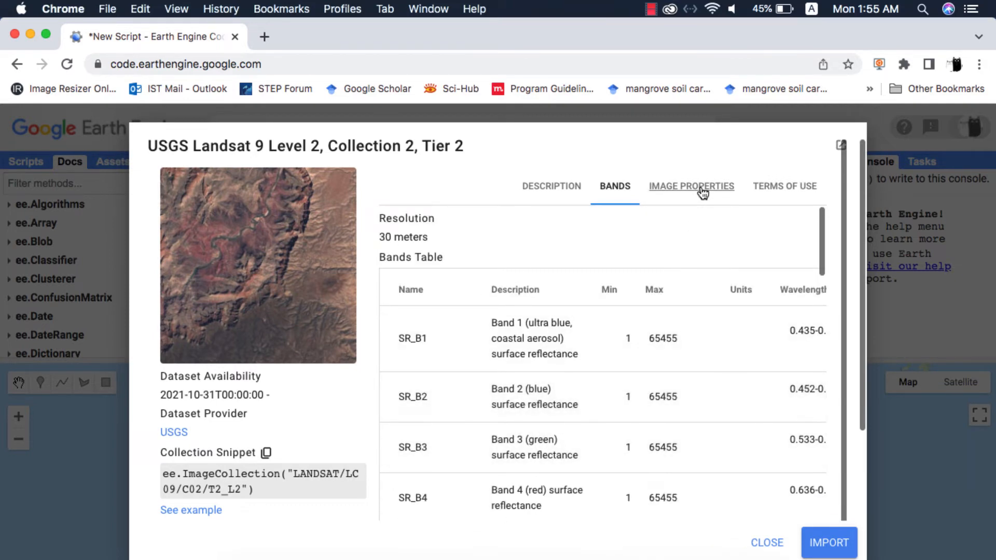
left_click(690, 186)
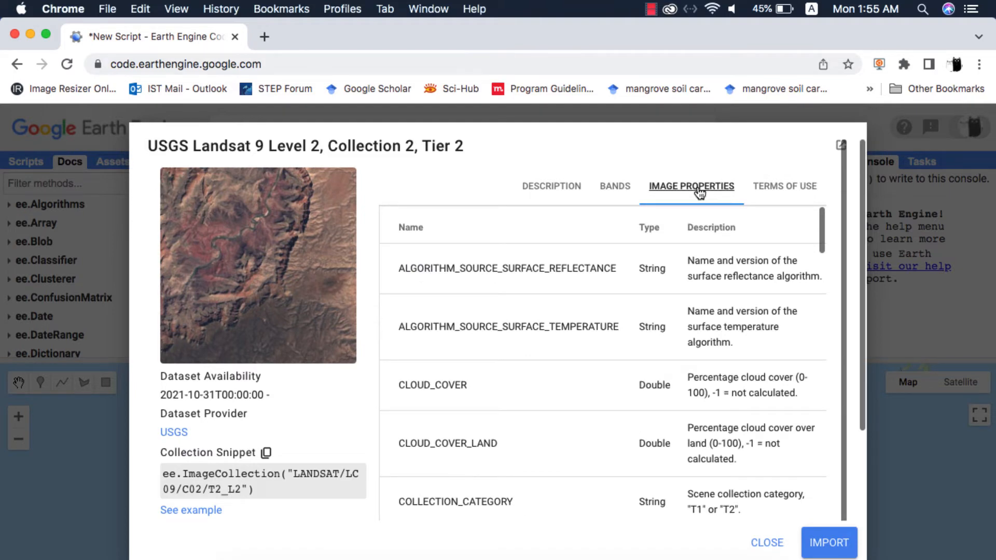
left_click(828, 542)
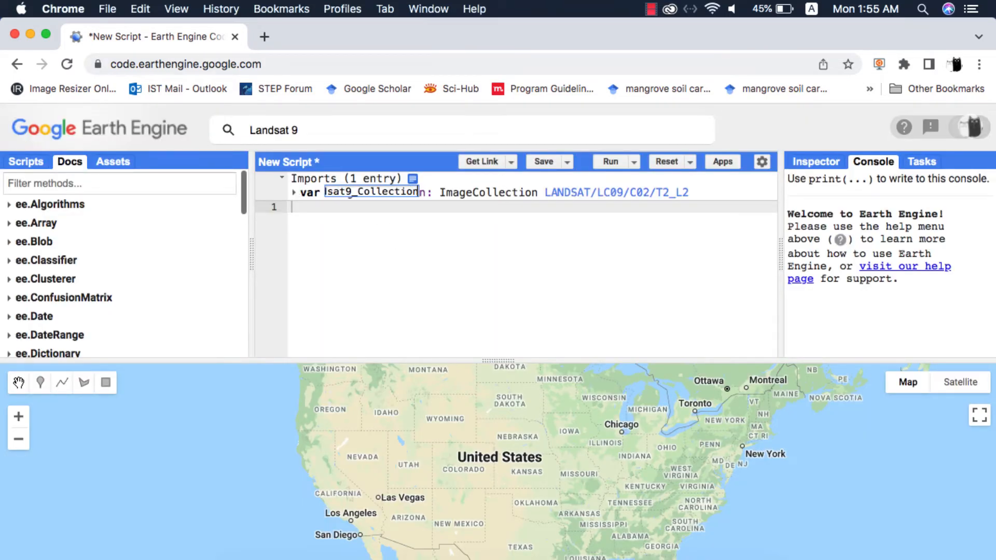
Step: Filter the Landsat 9 collection by geo bounds, dates 2021-10-31 to 2022-04-17, and CLOUD_COVER below 10
left_click(105, 382)
type("var filtered_collection =")
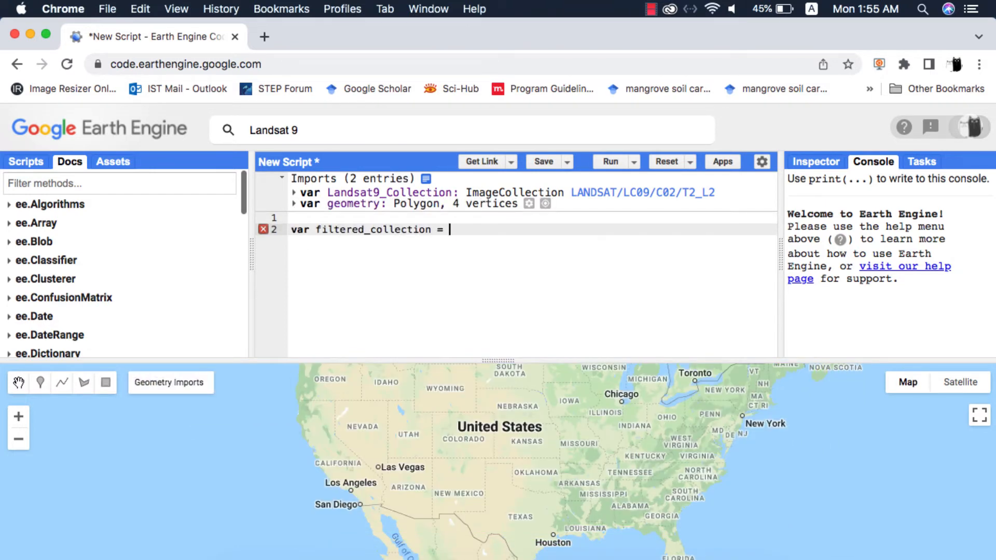
type("Landsat9_Collection.filterBounds(geometry")
type(".filterDate('")
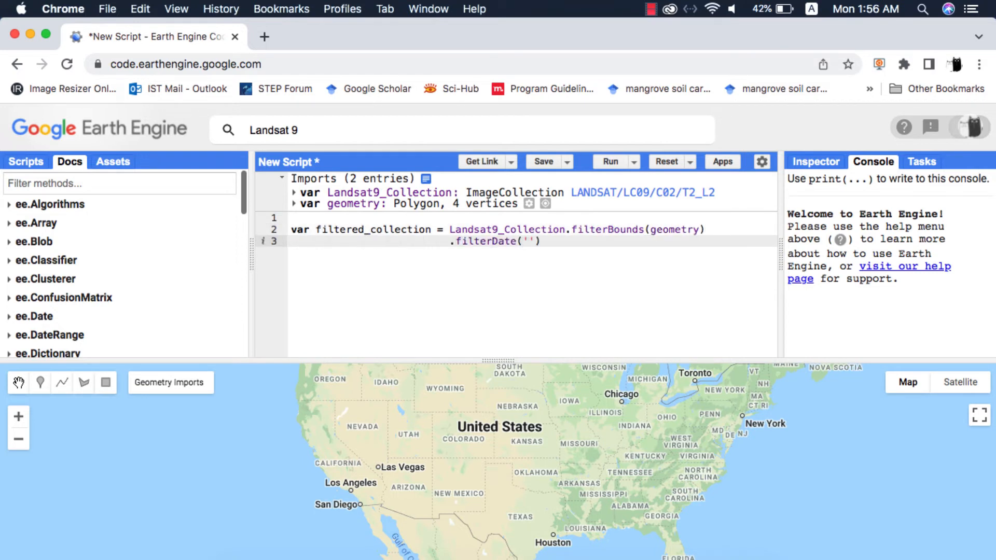
type("'2021-10-31','2022'")
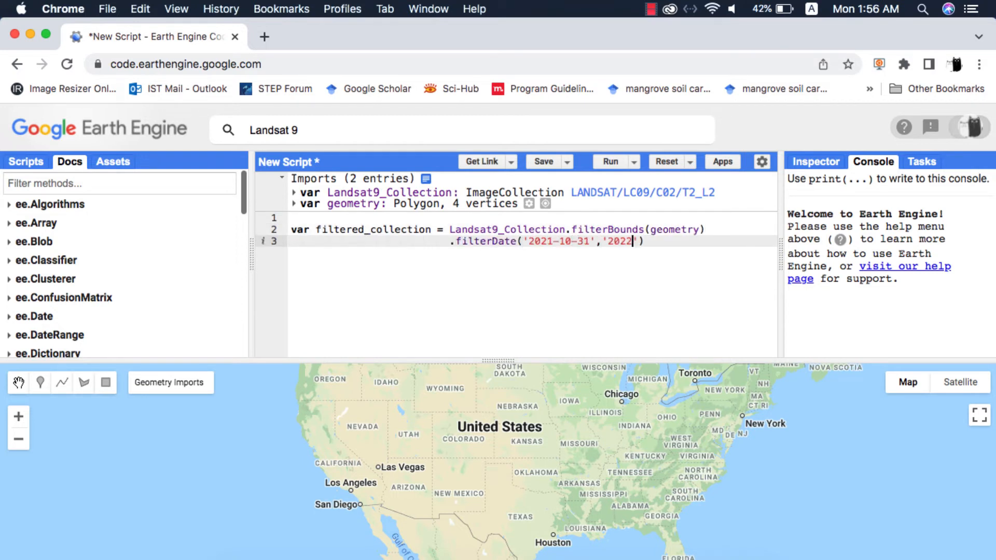
type("-04-17');")
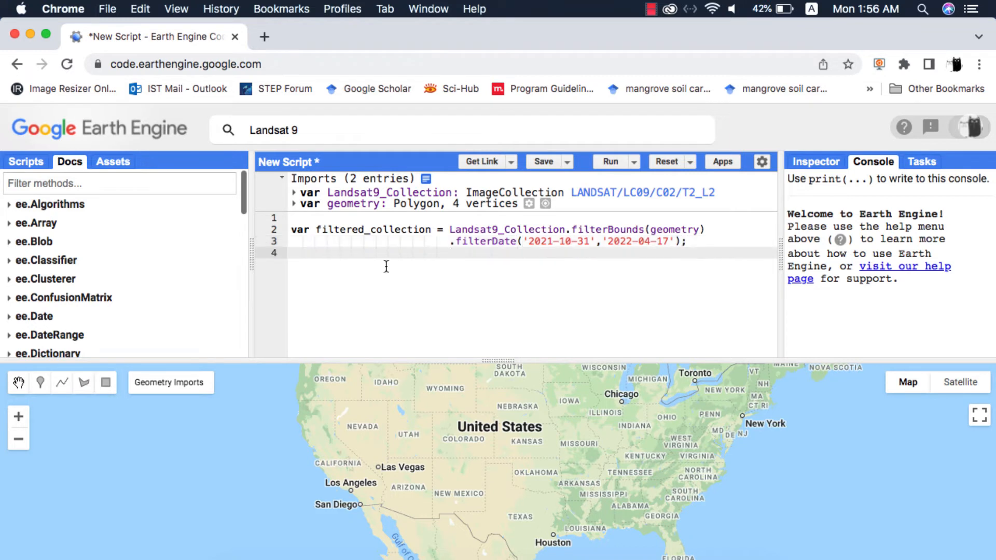
type(".filter(ee.Filte")
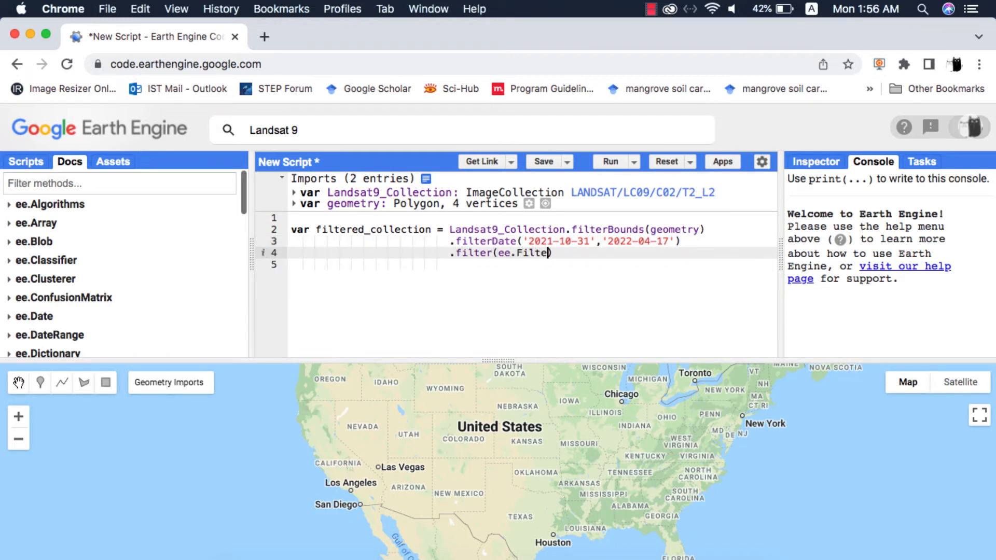
type(".lt()")
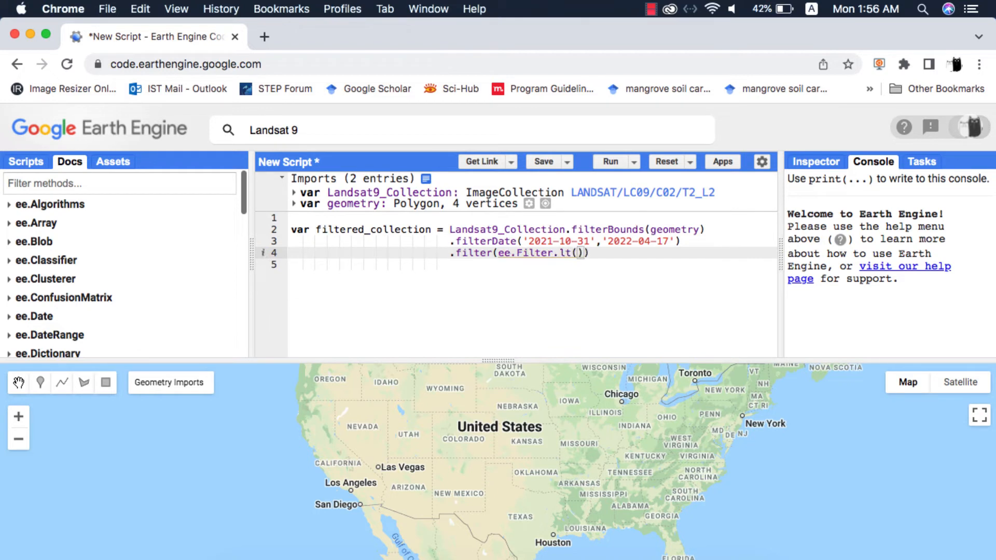
type("'CLOUD_CO'")
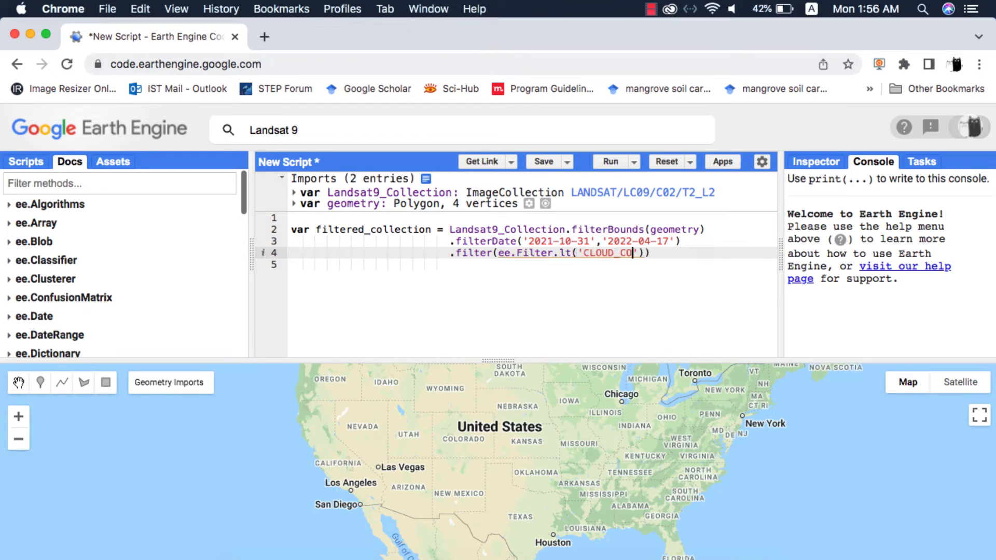
type("VER'")
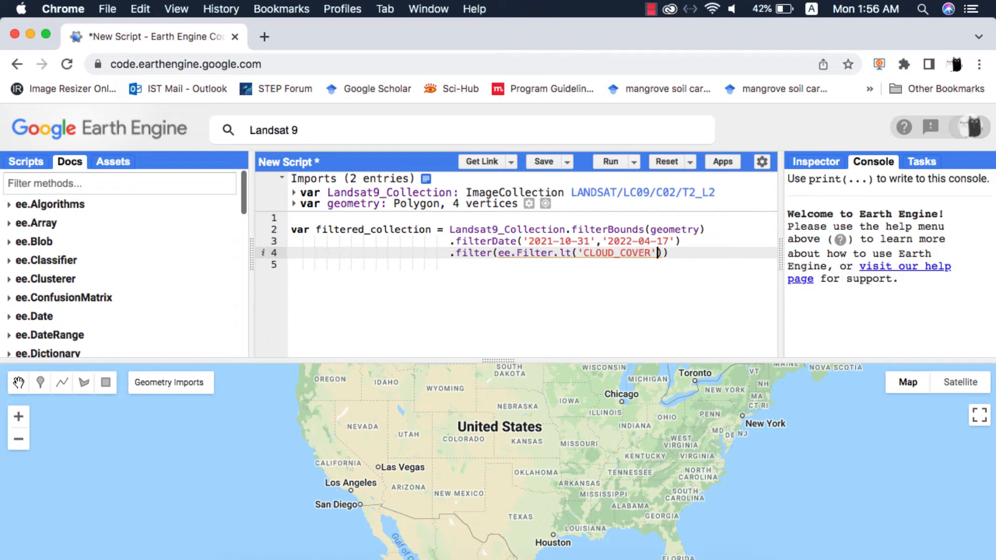
type(",10")
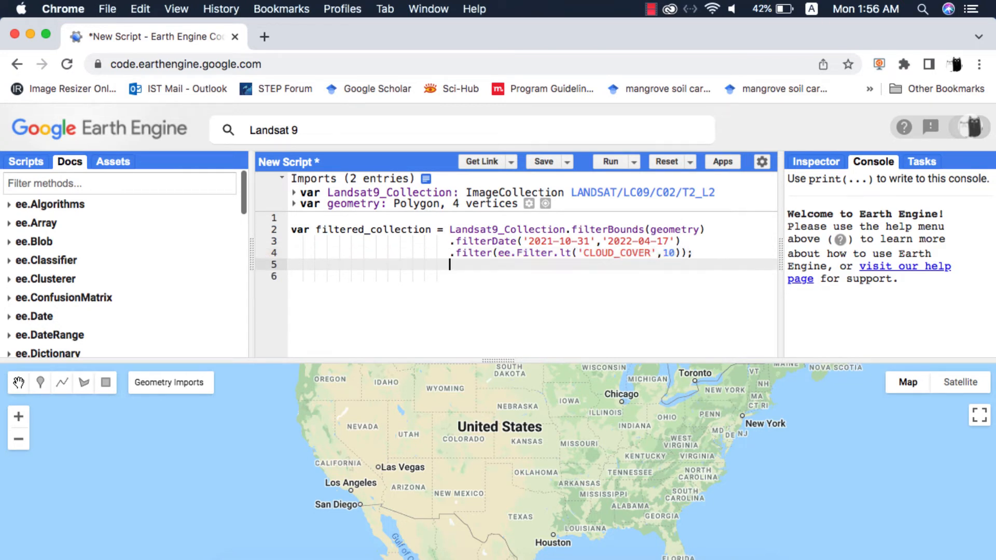
Step: Compute mean_image from the filtered collection and add it as a map layer using band SR_B5
type("var fir")
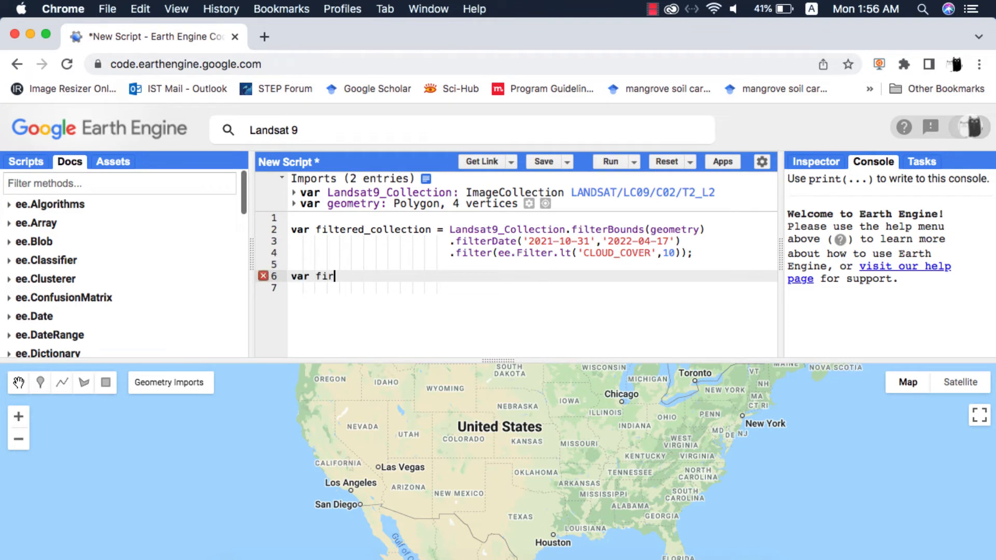
type("st_image = filtered_colle")
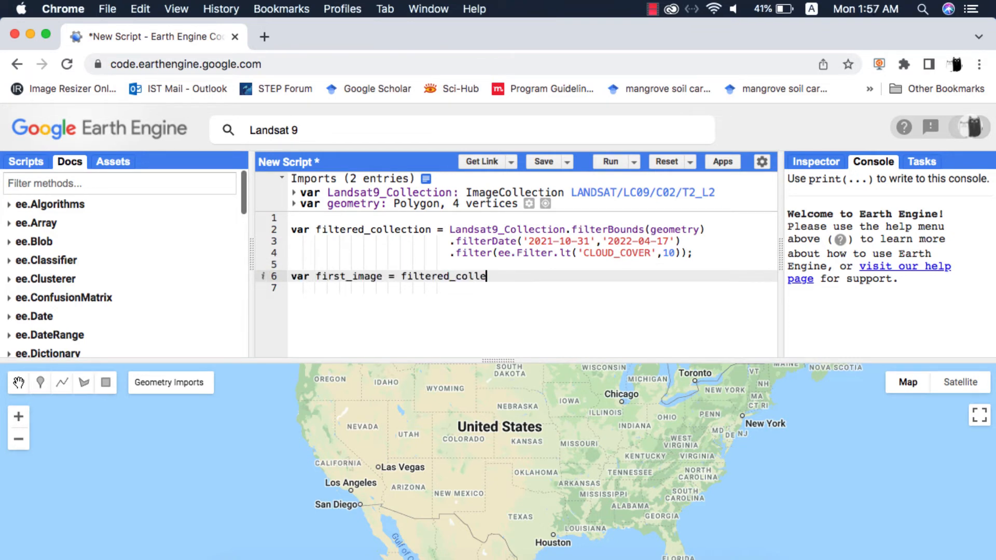
type("mean_image = filtered_collection.mean();")
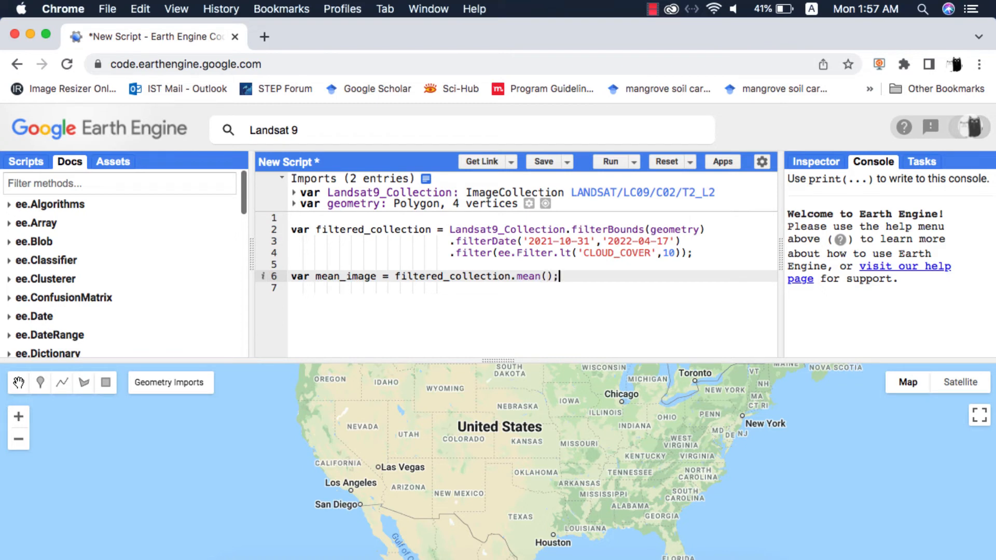
type("Map.addLayer(mean_image,{bands:['SR_B5']})")
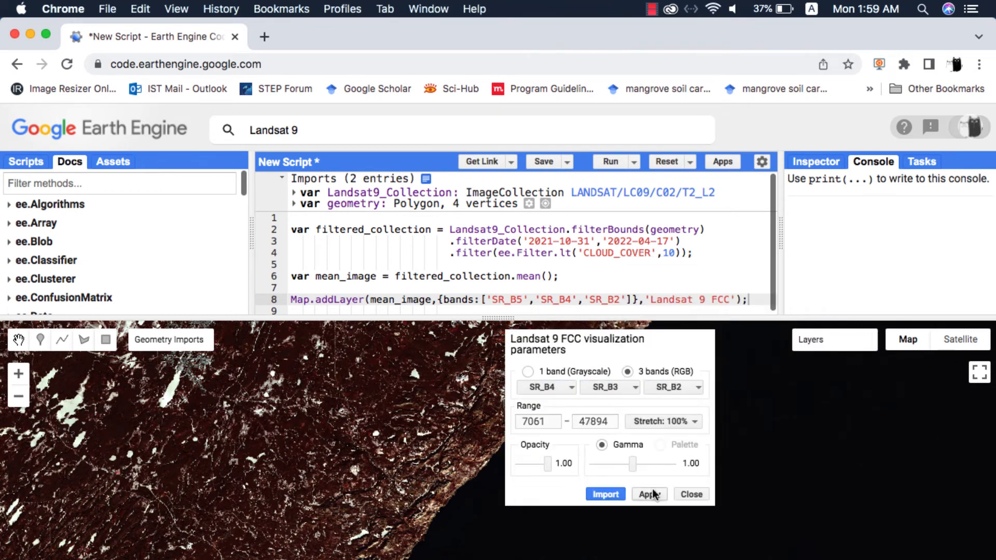
Step: Raise the Landsat 9 FCC layer's gamma to 1.65 and apply the change
left_click(649, 493)
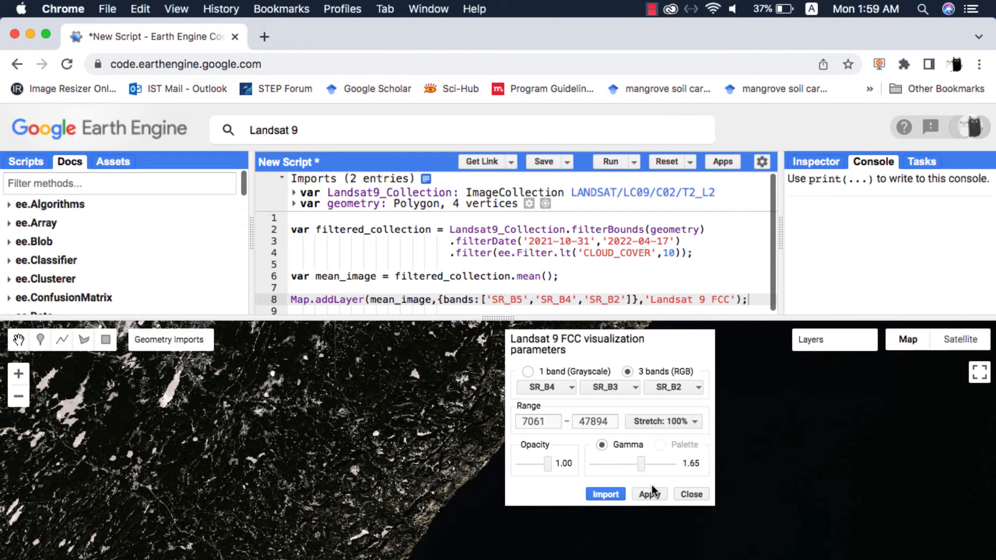
left_click(647, 494)
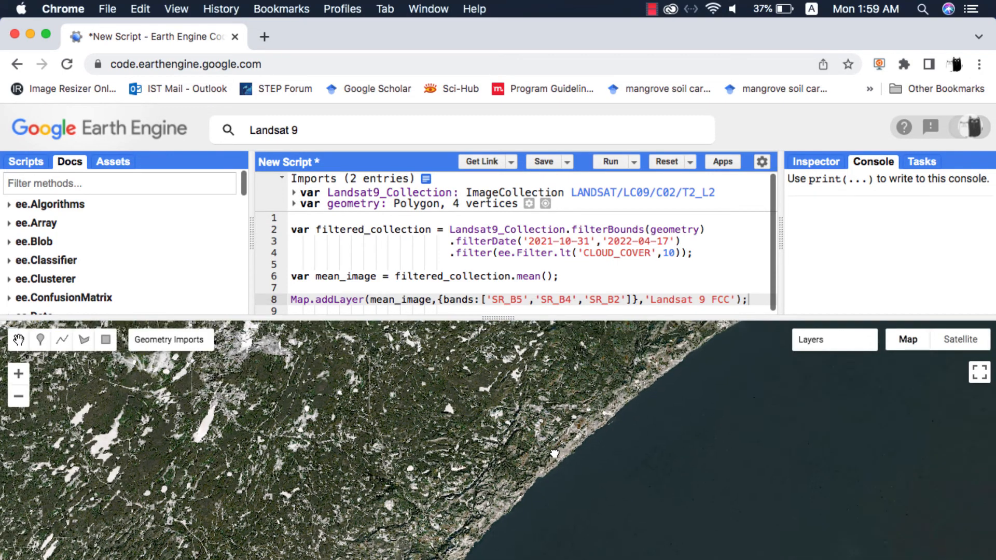
Step: Zoom the map in on the coastline to examine the composite's shoreline detail
left_click(907, 339)
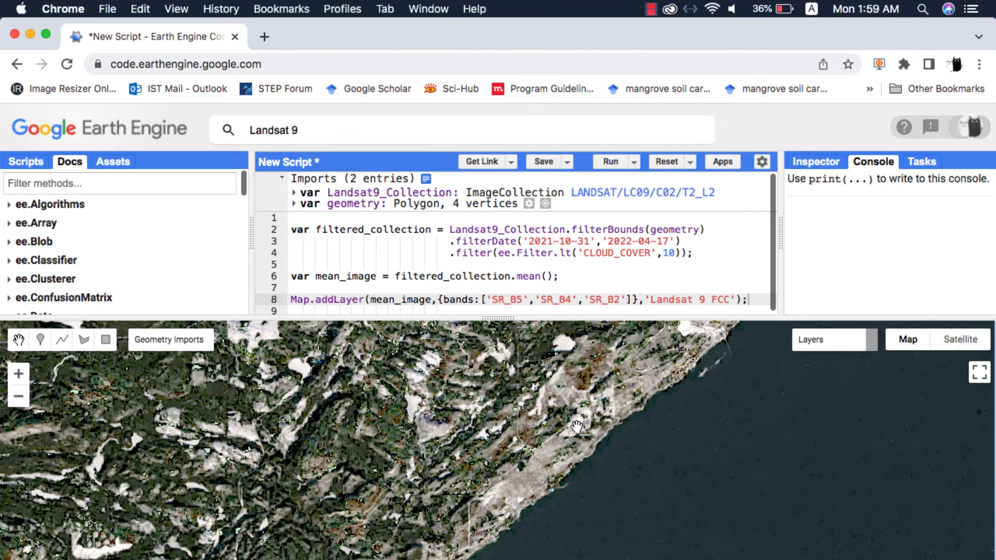
left_click(906, 339)
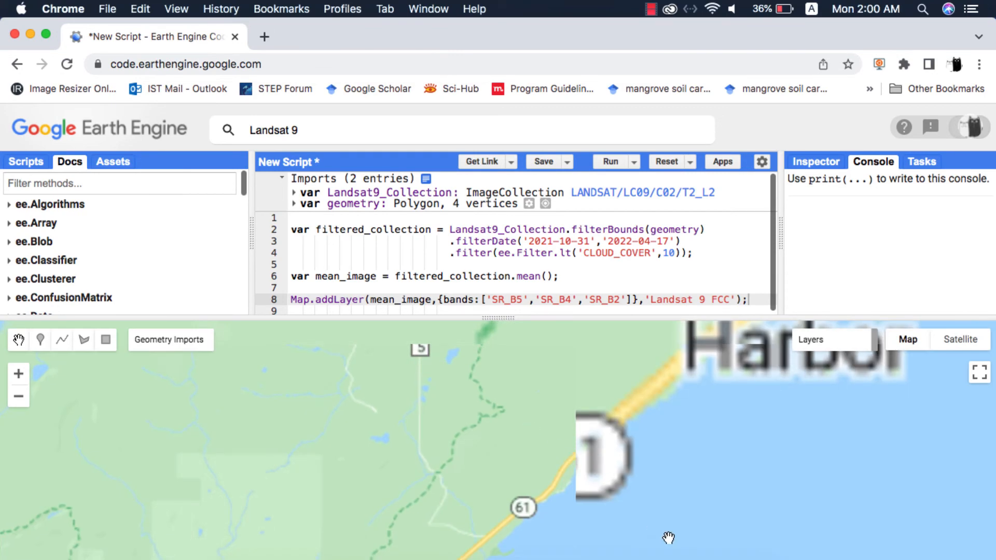
left_click(609, 161)
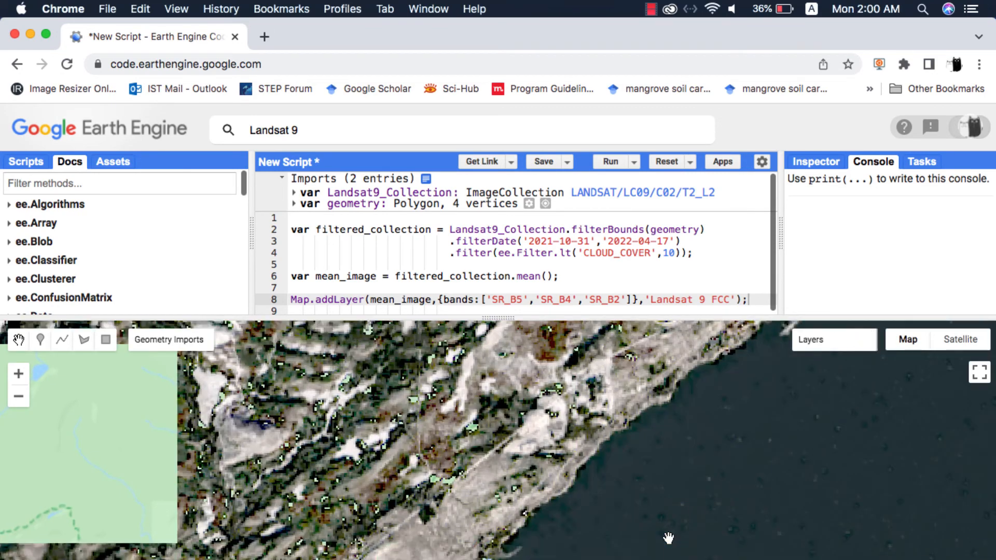